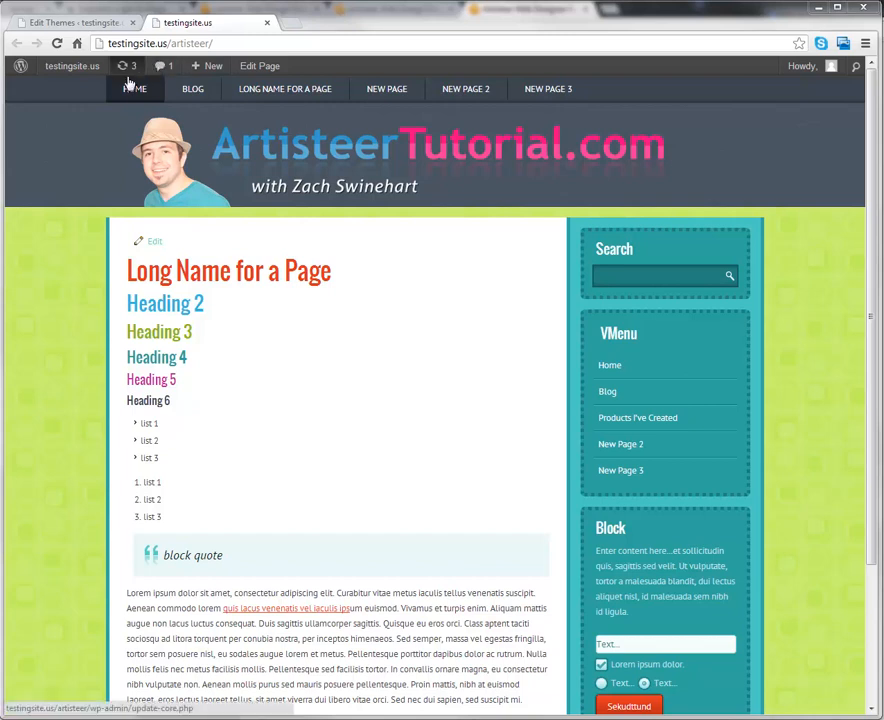
pyautogui.moveTo(100, 238)
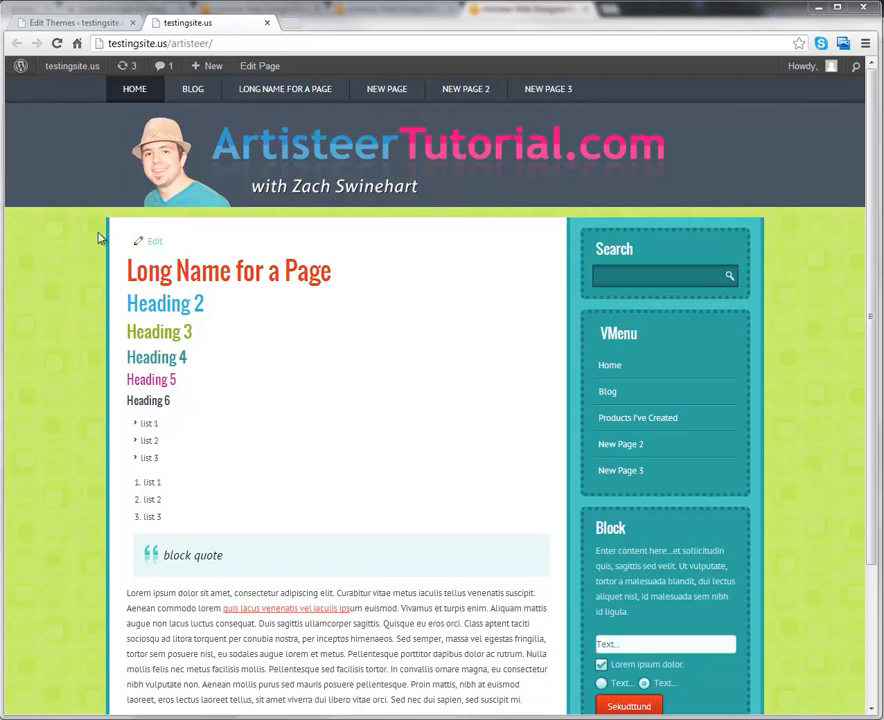
pyautogui.moveTo(118, 217)
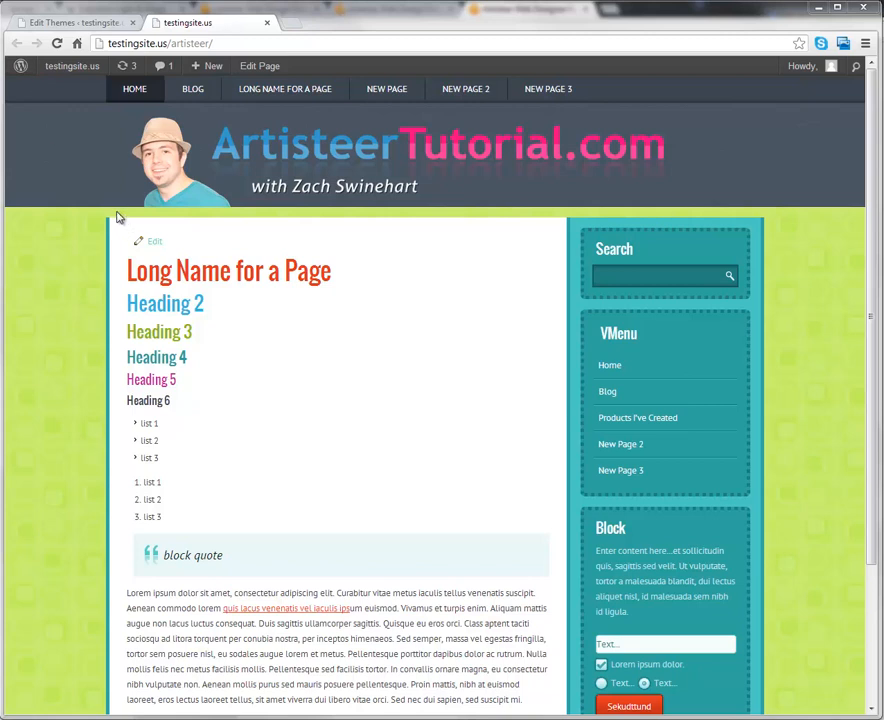
pyautogui.moveTo(118, 228)
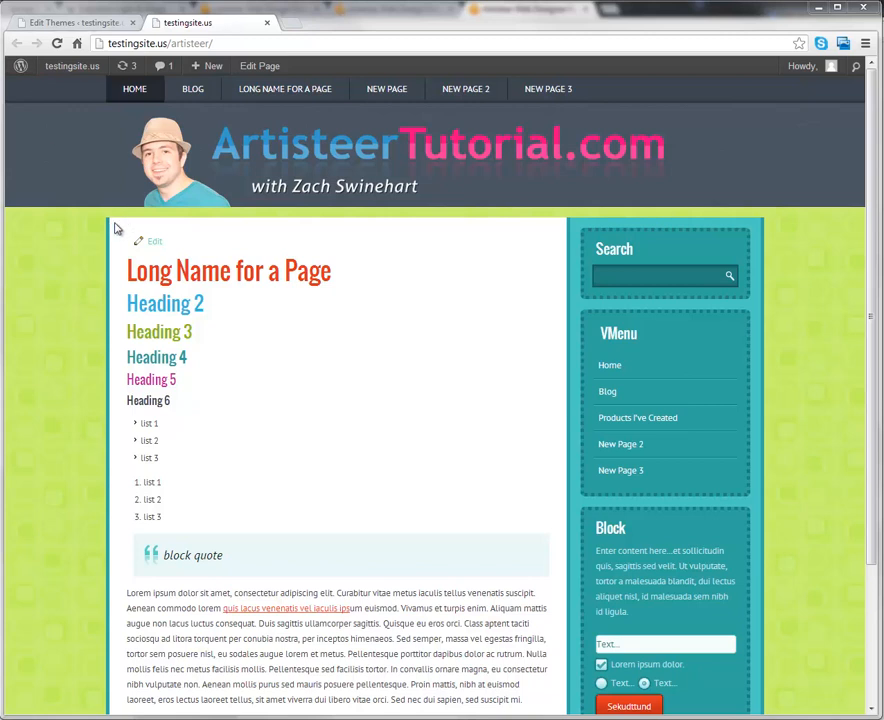
pyautogui.moveTo(145, 218)
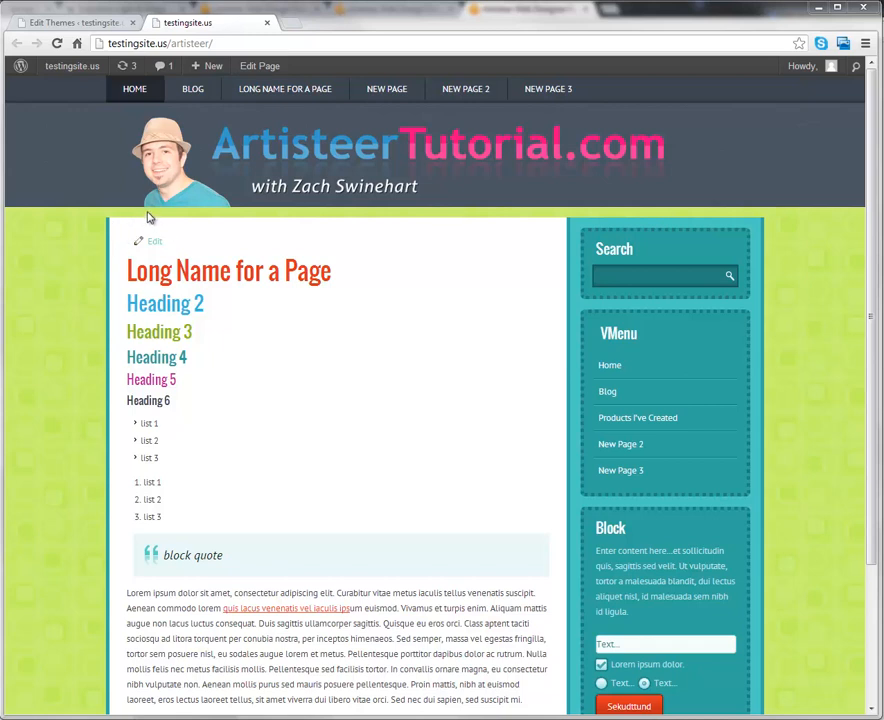
pyautogui.moveTo(72, 66)
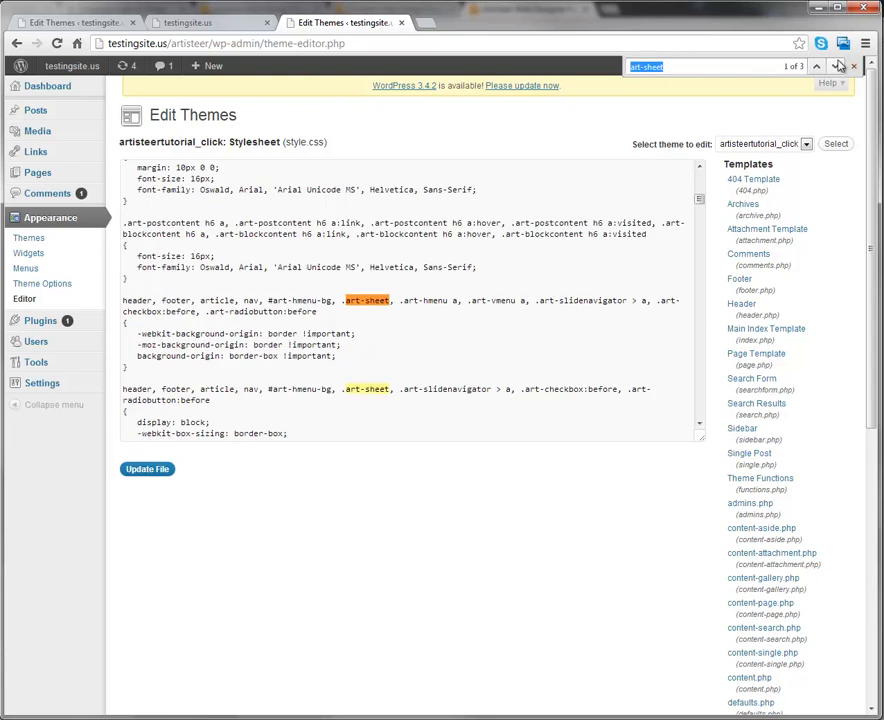
# Jump to the third art-sheet match to reach the .art-sheet rule in style.css.
pyautogui.click(835, 66)
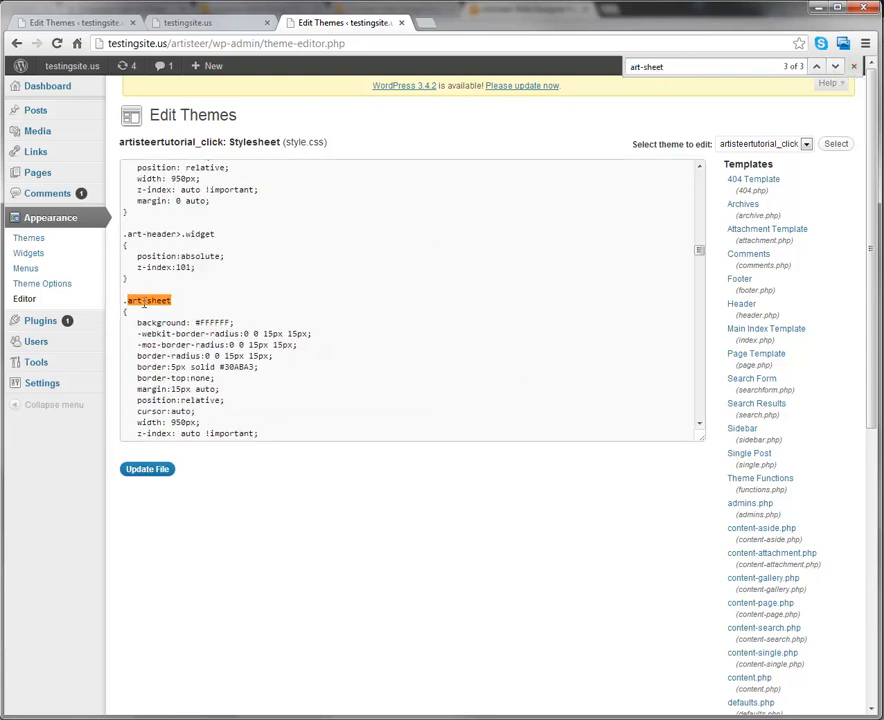
# Change the .art-sheet margin from 15px to 0px auto and update style.css.
pyautogui.scroll(-3)
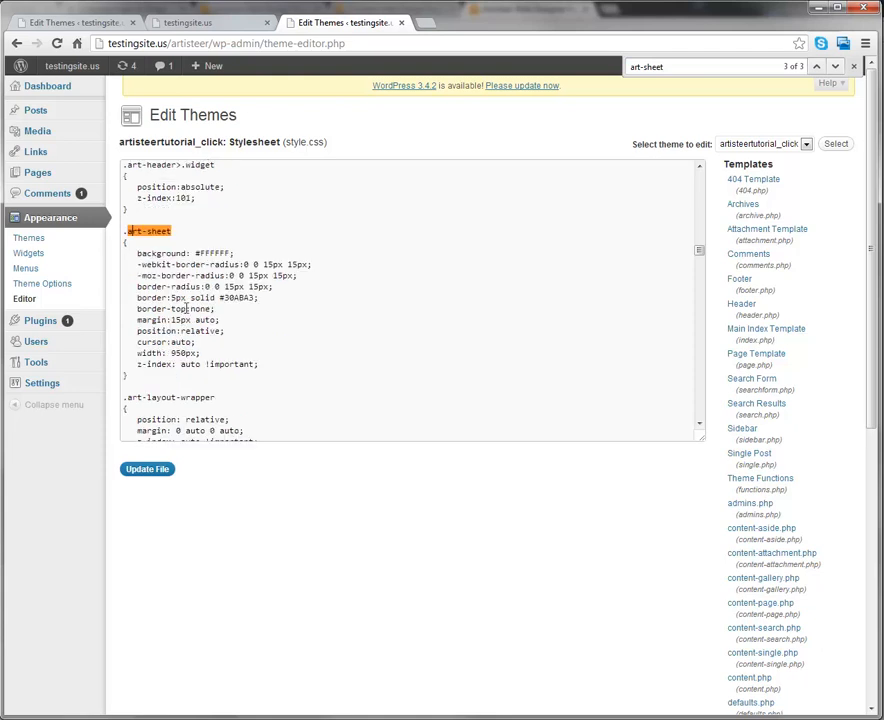
pyautogui.doubleClick(152, 319)
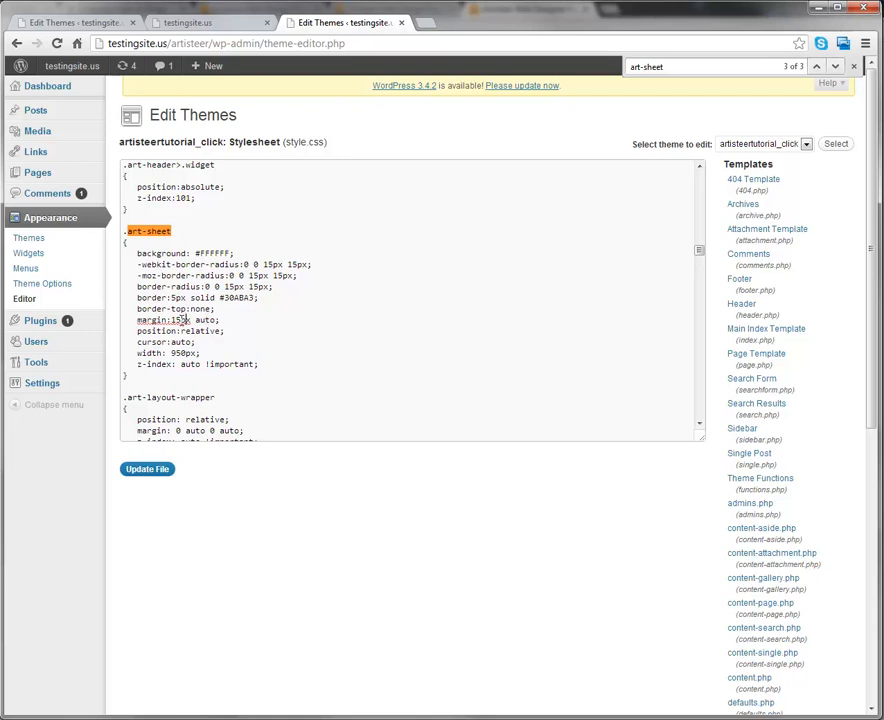
pyautogui.moveTo(346, 388)
pyautogui.write('0')
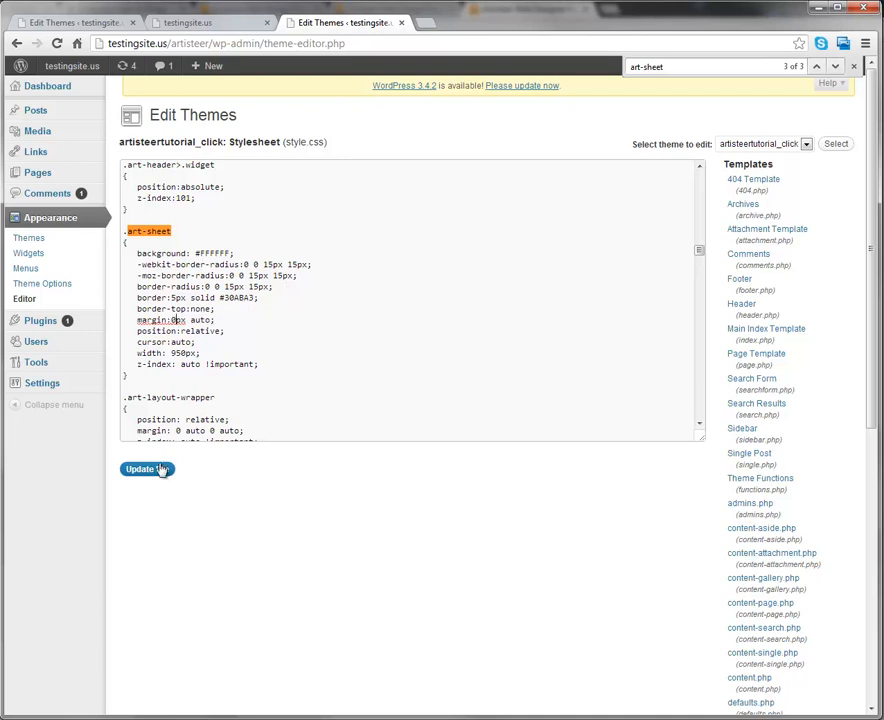
pyautogui.click(147, 469)
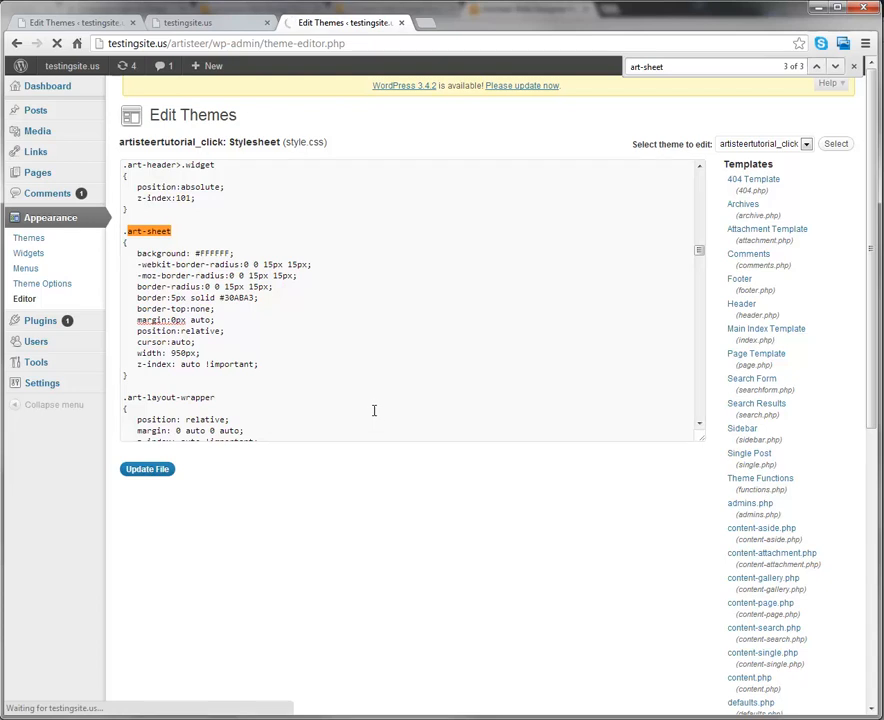
pyautogui.click(147, 468)
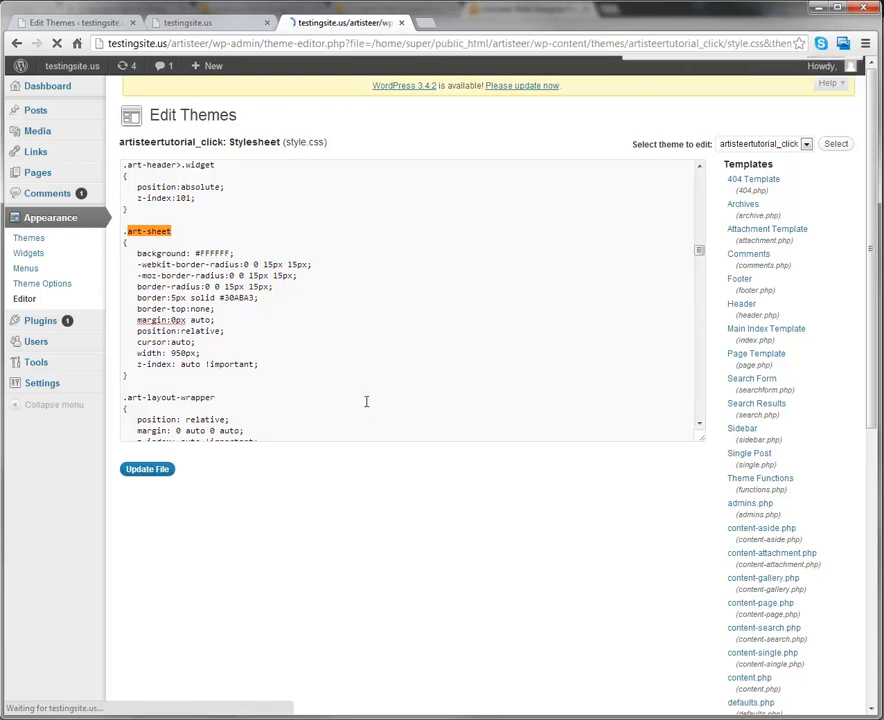
# Switch to the live site tab to confirm the content area sits flush under the header.
pyautogui.click(188, 22)
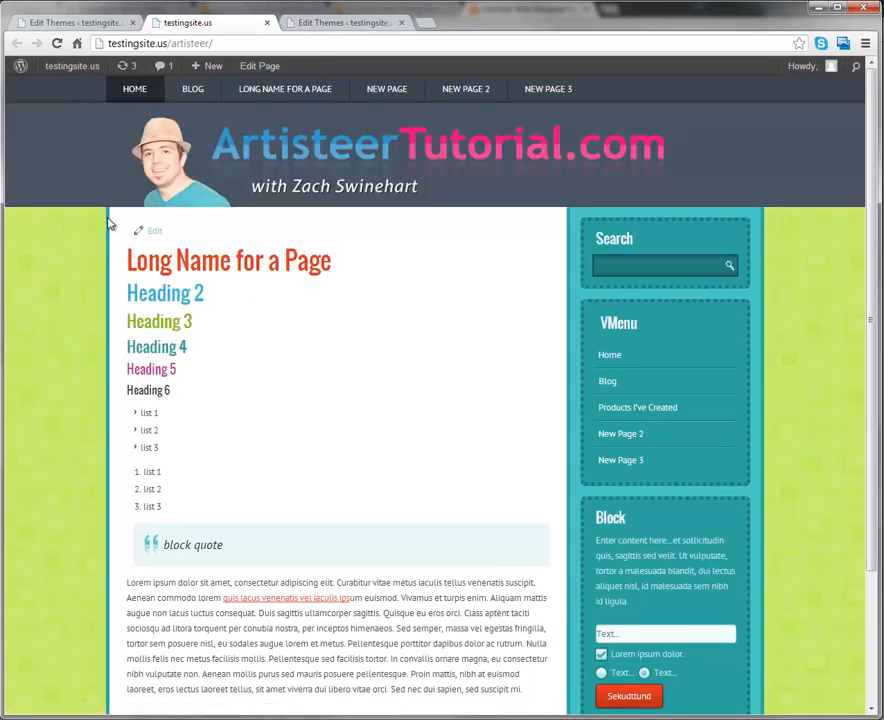
pyautogui.moveTo(135, 270)
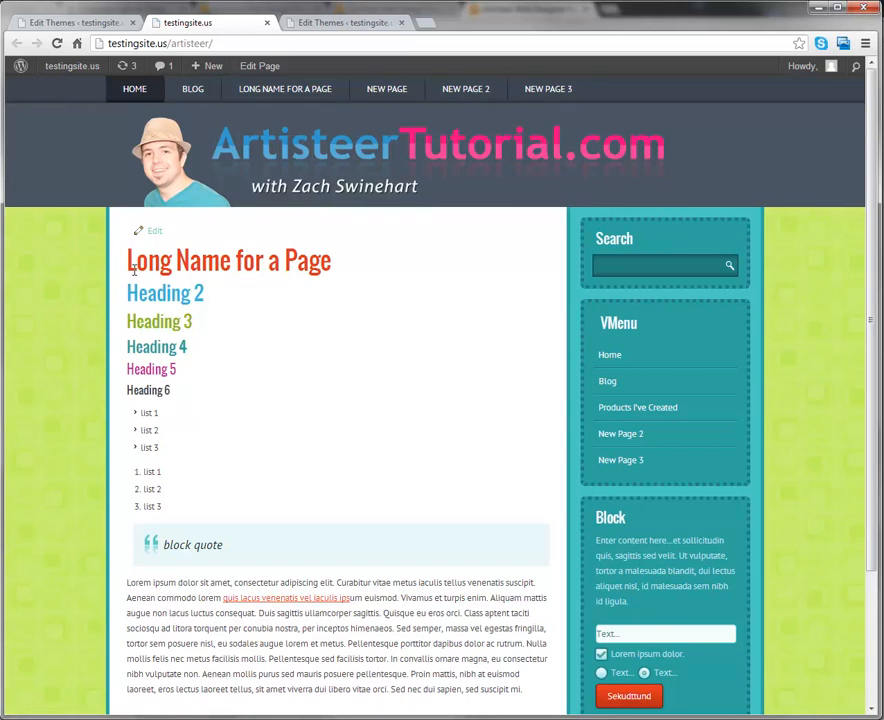
pyautogui.moveTo(216, 225)
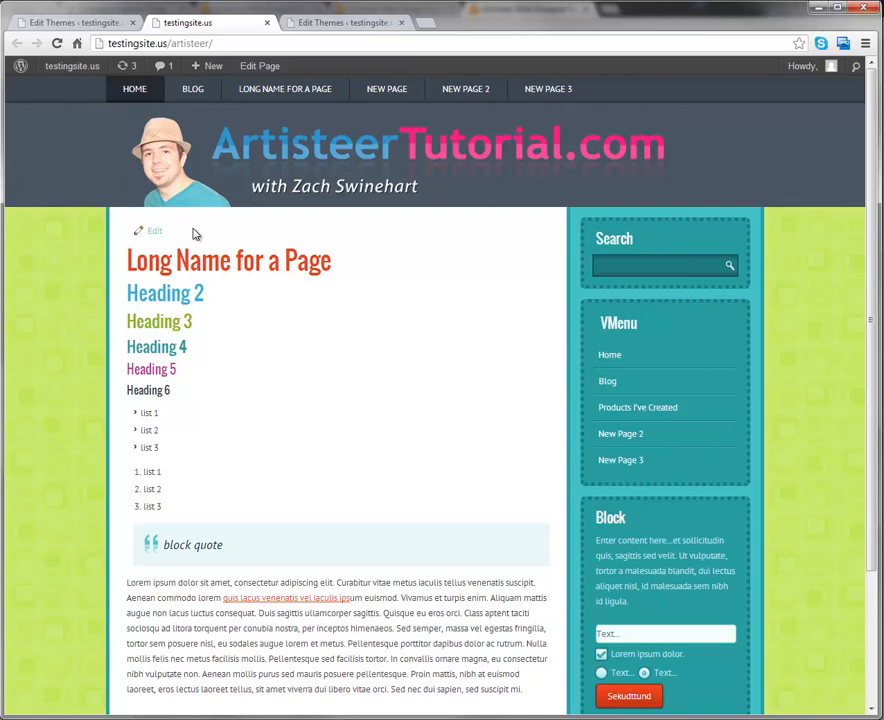
pyautogui.moveTo(289, 244)
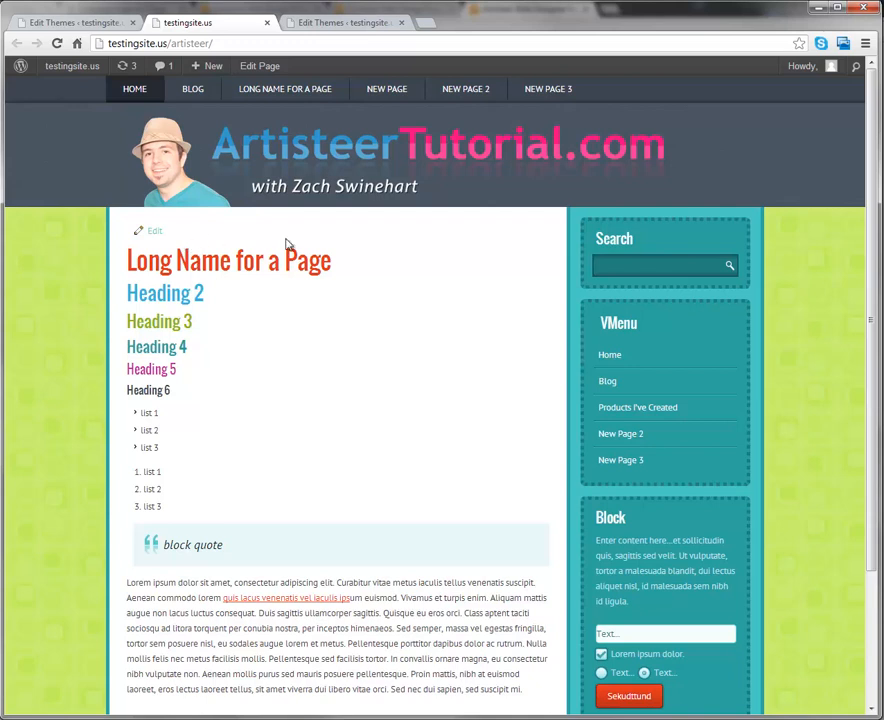
pyautogui.moveTo(212, 305)
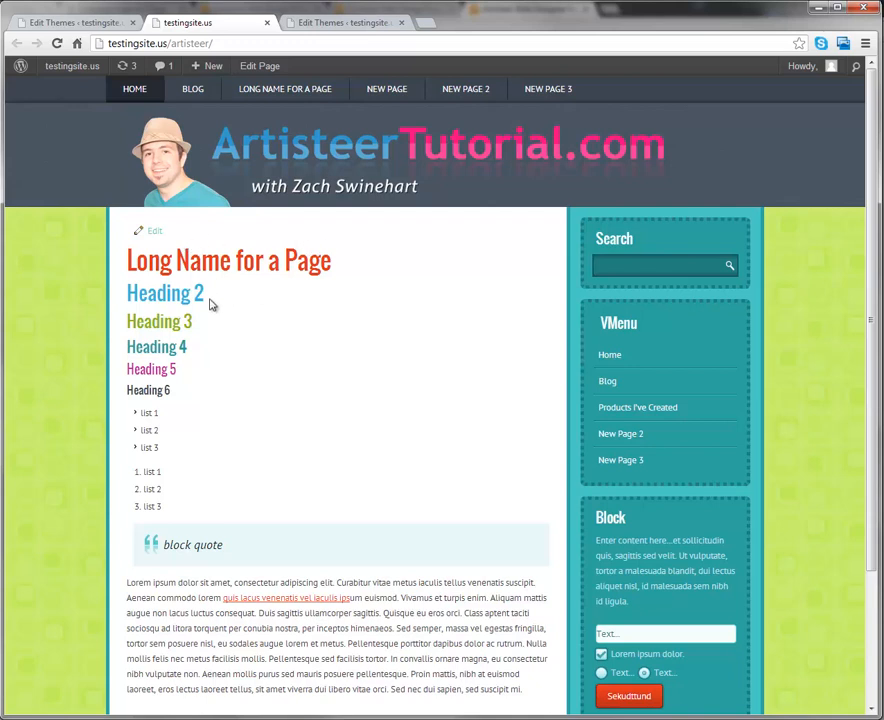